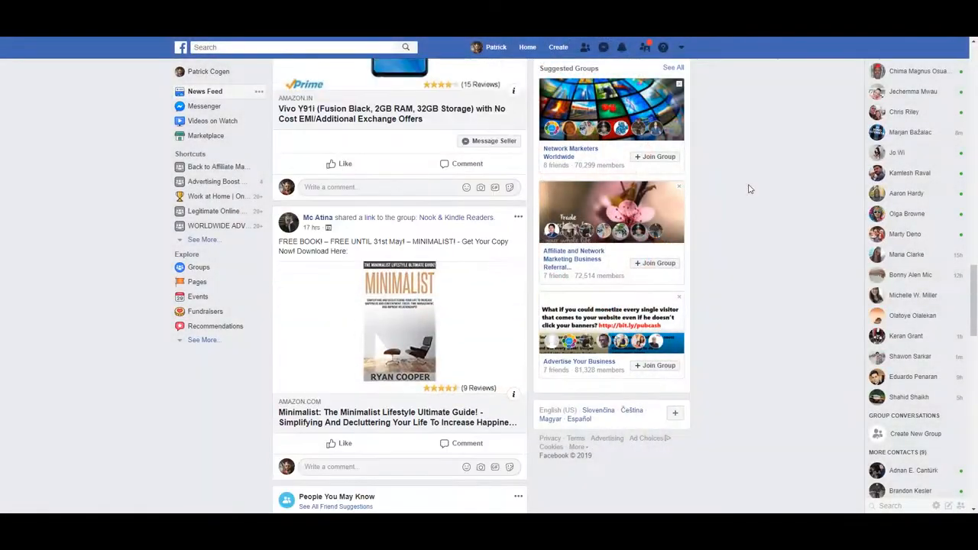
# - Start a new Facebook group and begin naming it 'How To Ge'
pyautogui.click(558, 46)
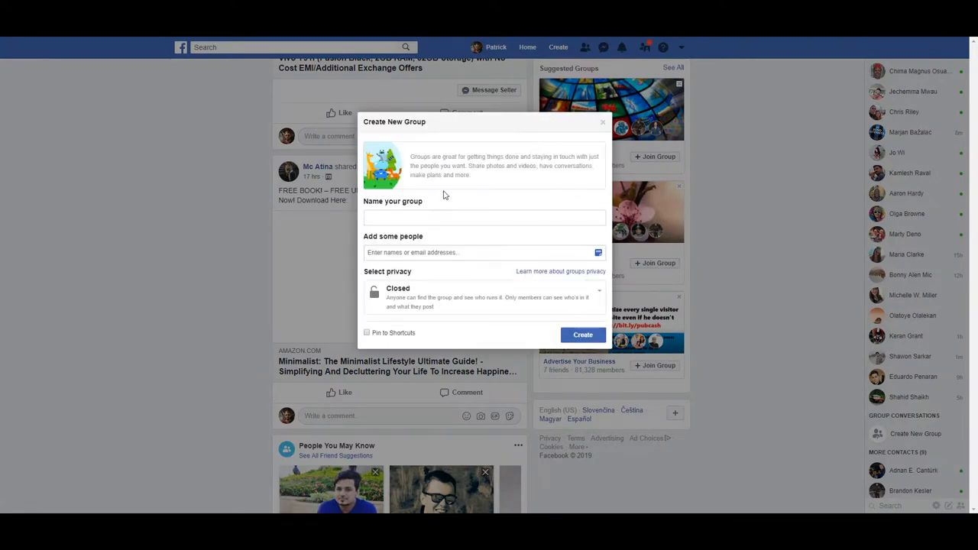
pyautogui.write('How To Ge')
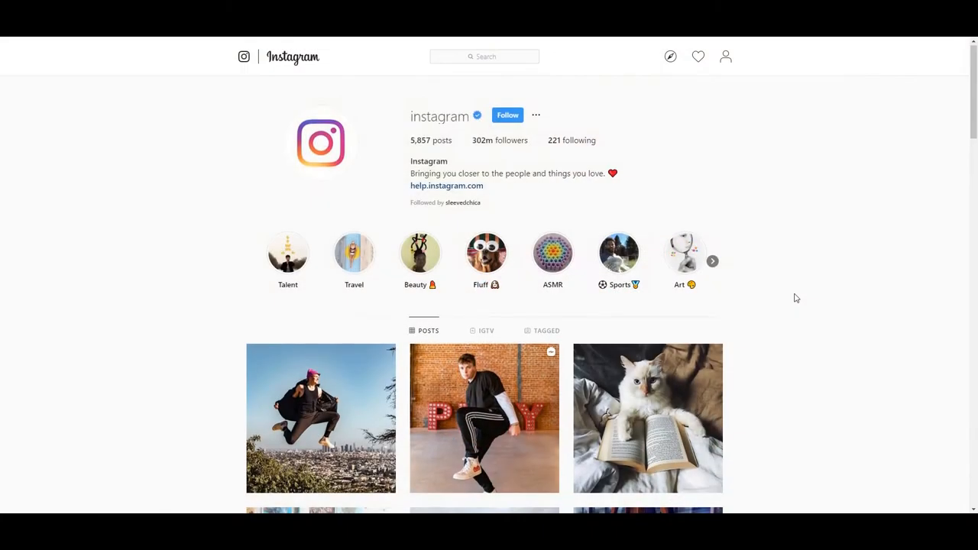
# - Scroll several rows down the Instagram profile's post grid to reveal more photos and videos
pyautogui.scroll(-3)
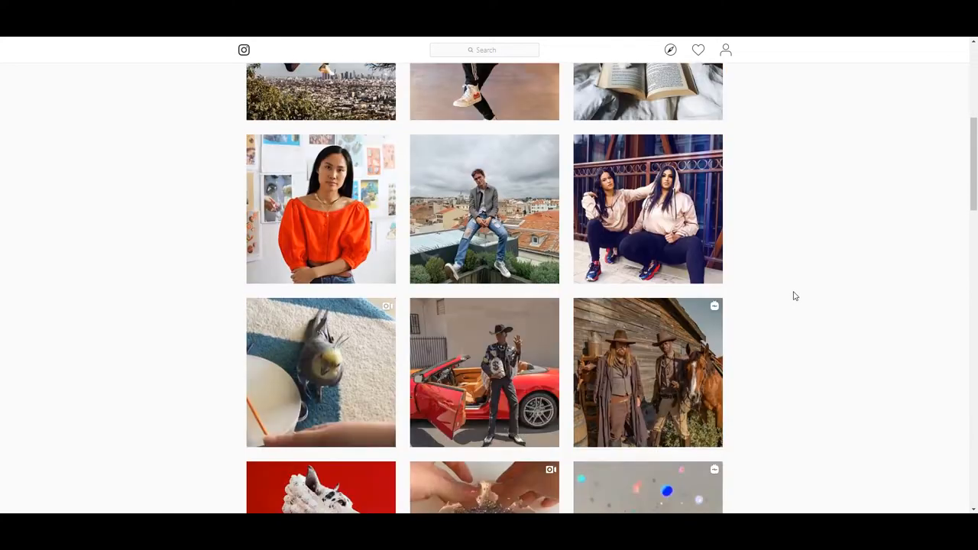
pyautogui.scroll(-3)
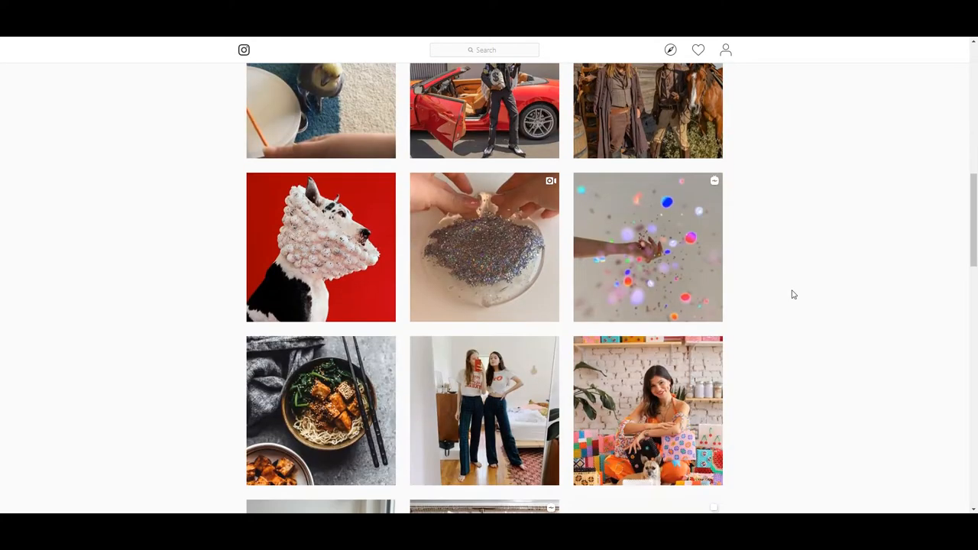
pyautogui.scroll(-3)
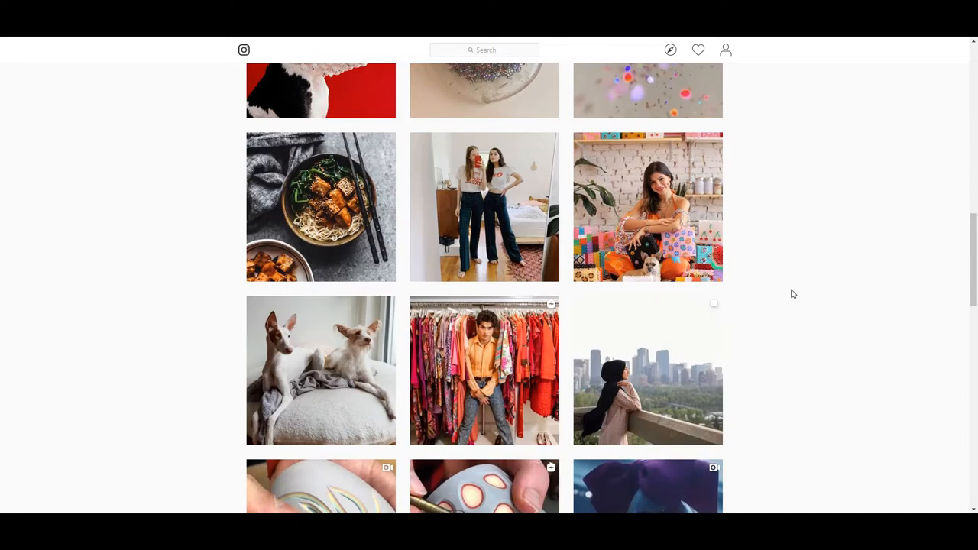
pyautogui.scroll(-3)
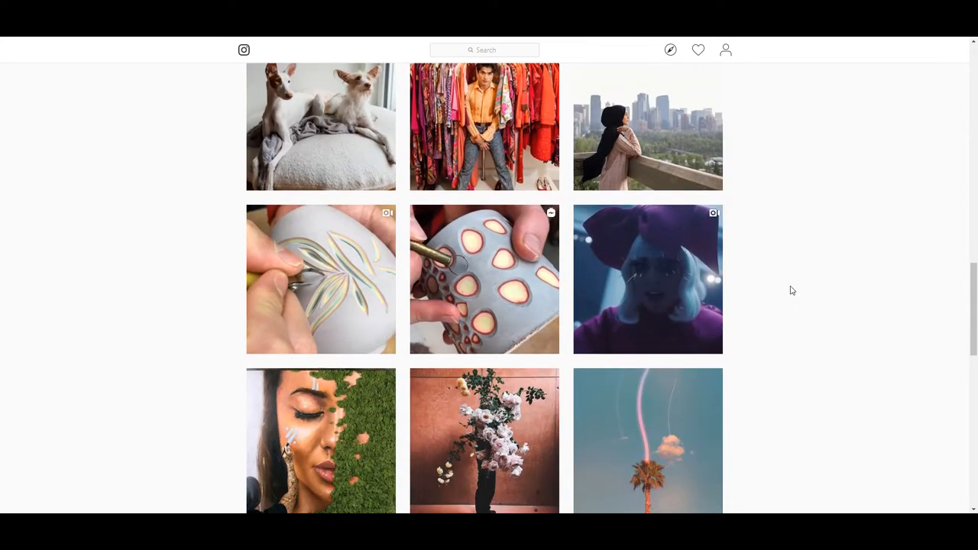